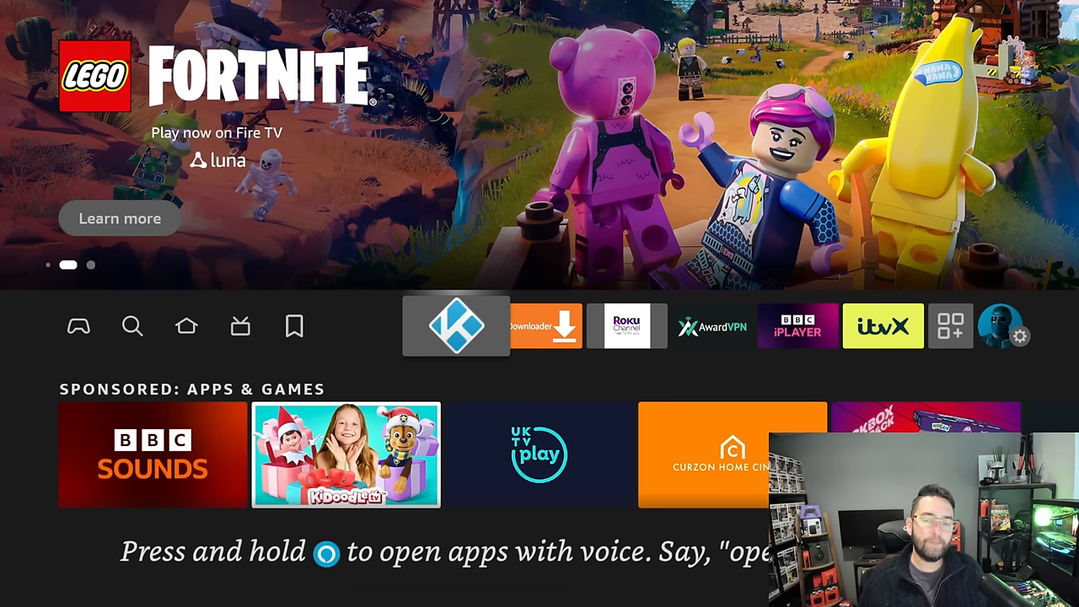
Search for the Downloader app, then reach Developer Options under Settings > My Fire TV
left_click(131, 327)
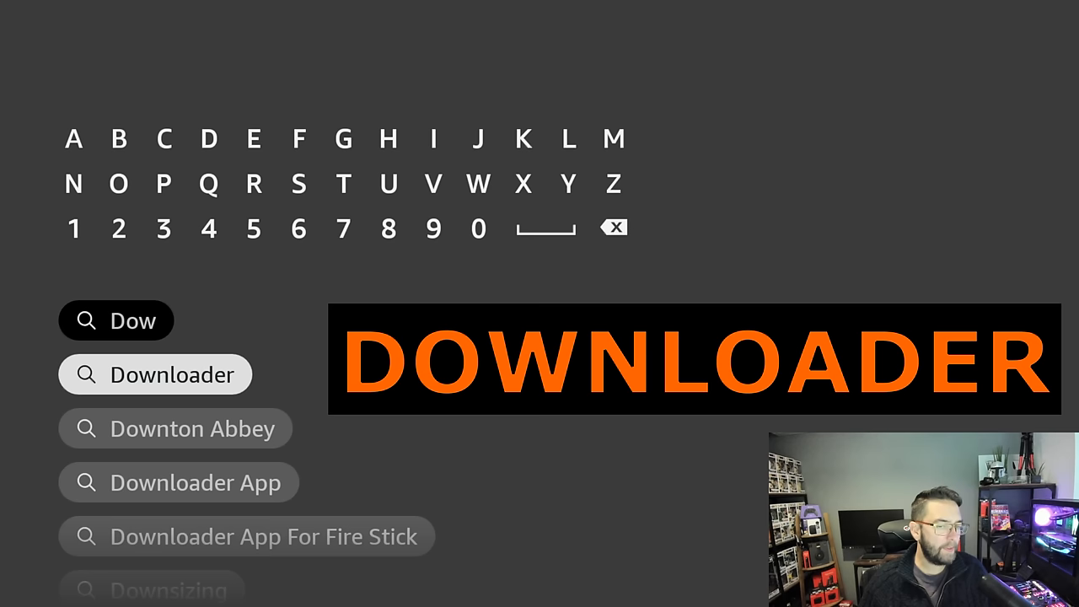
left_click(155, 374)
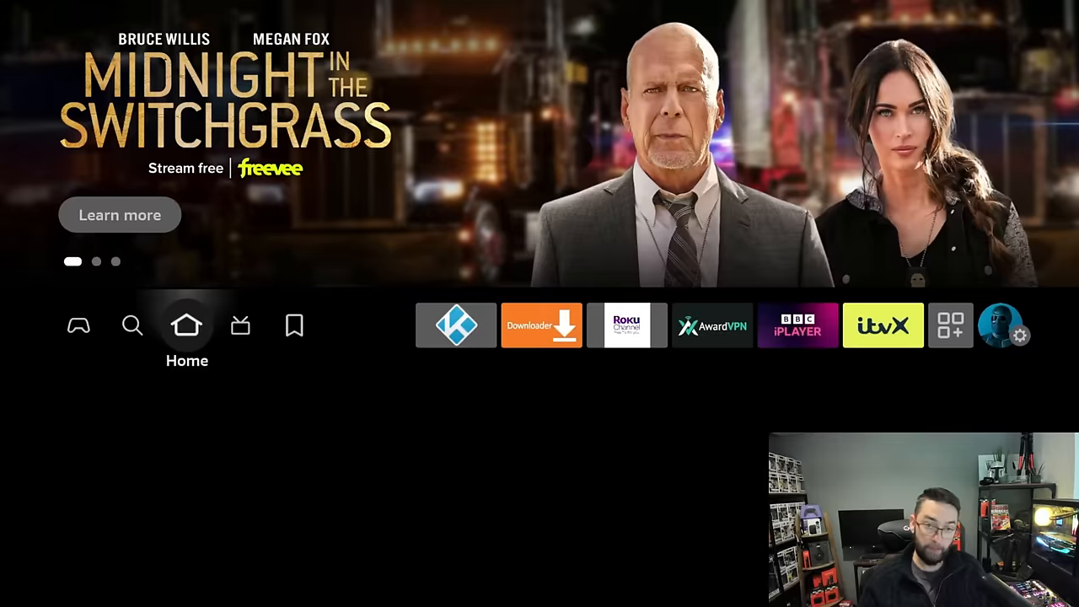
left_click(1020, 334)
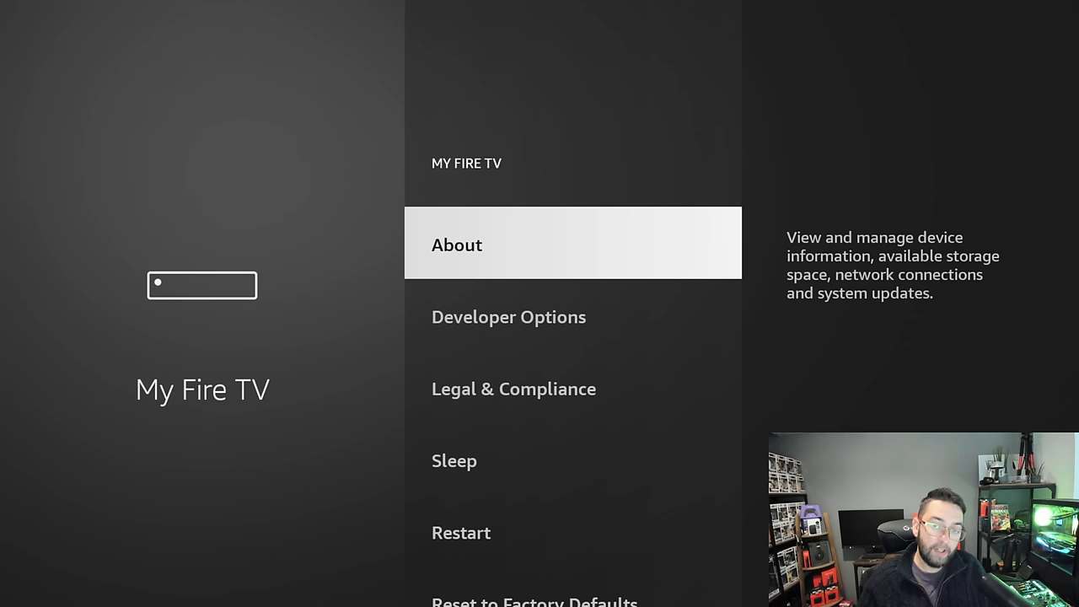
left_click(457, 244)
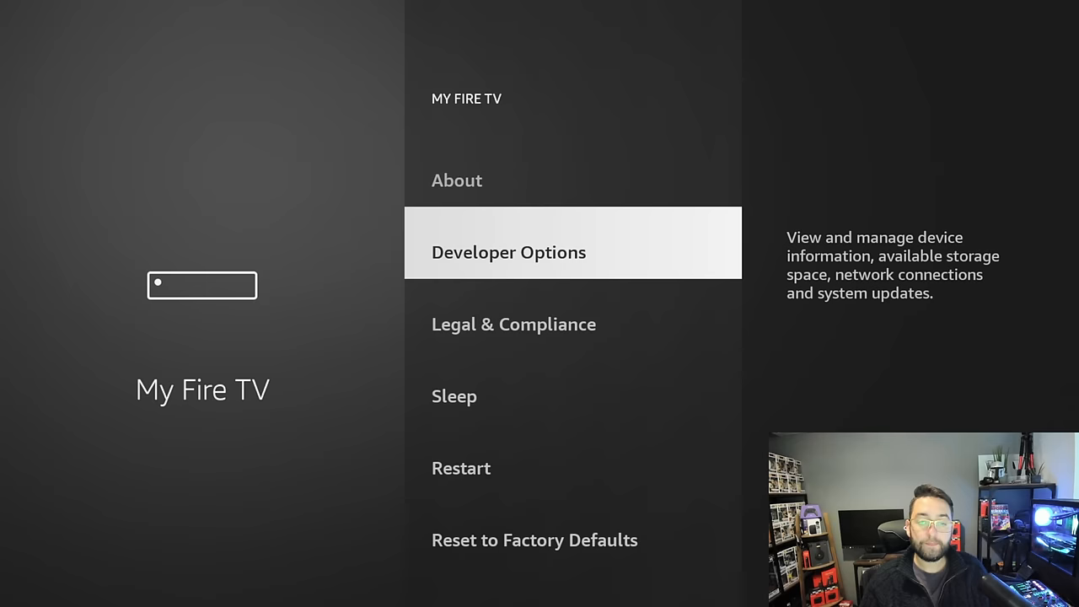
left_click(509, 253)
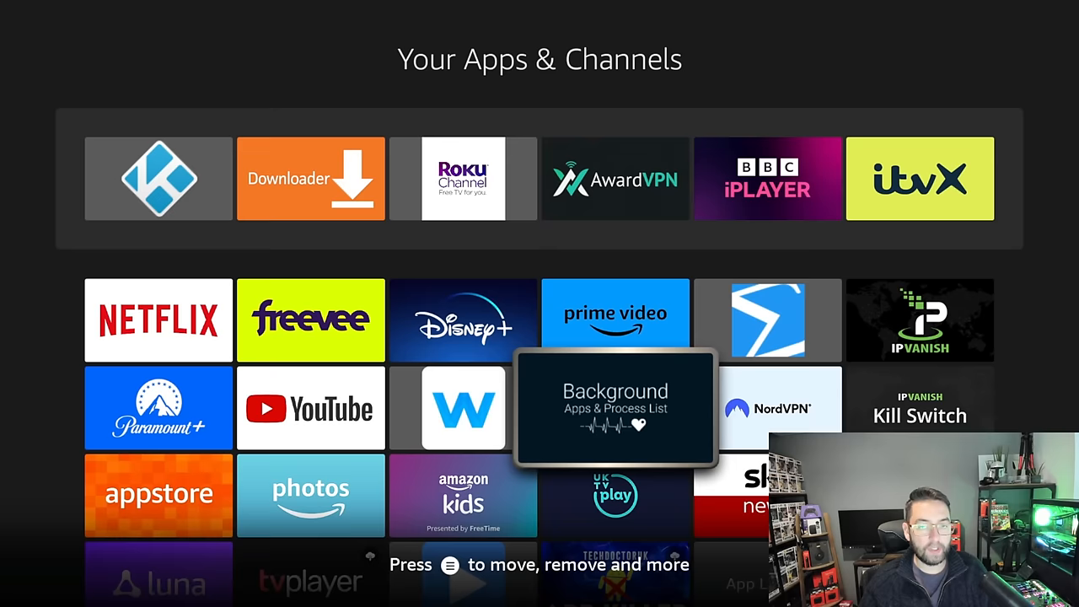
Launch Downloader from the Your Apps & Channels list
left_click(310, 178)
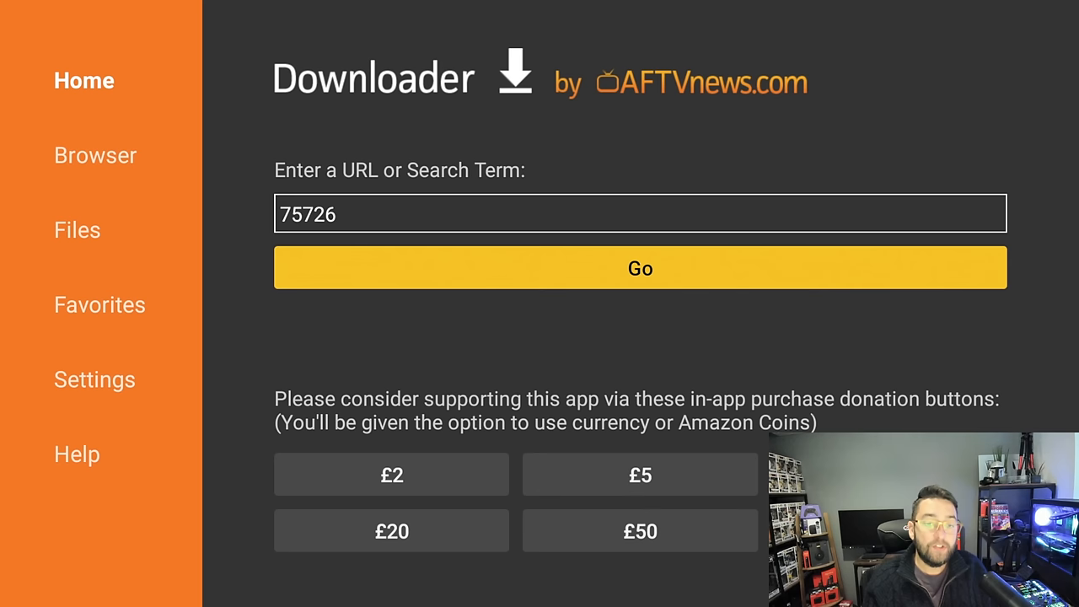
Enter code 75726 in Downloader's URL field and load go.aftvnews.com/75726
left_click(639, 213)
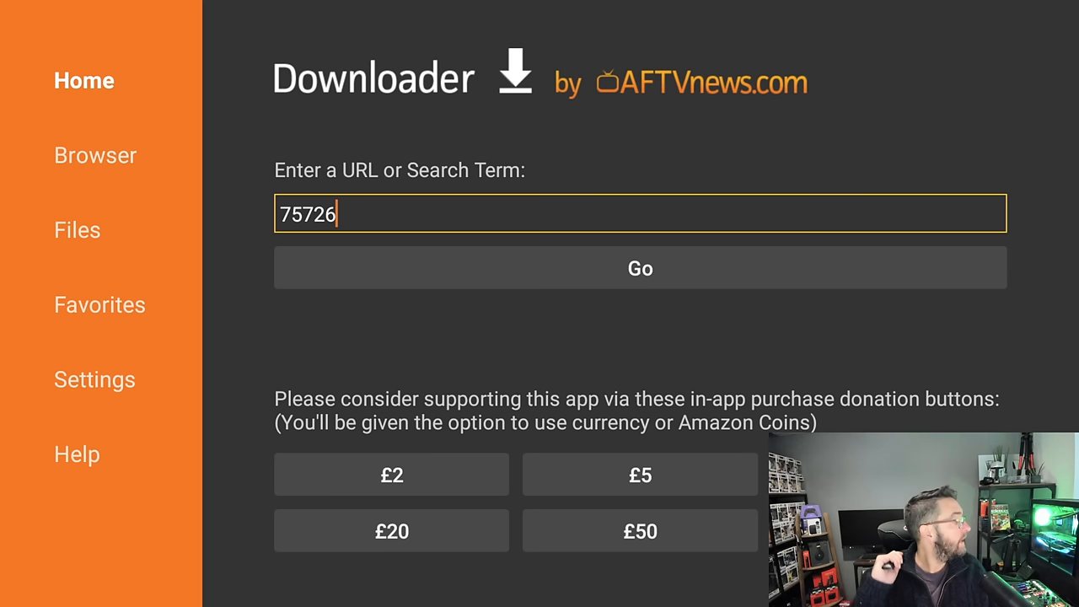
left_click(641, 213)
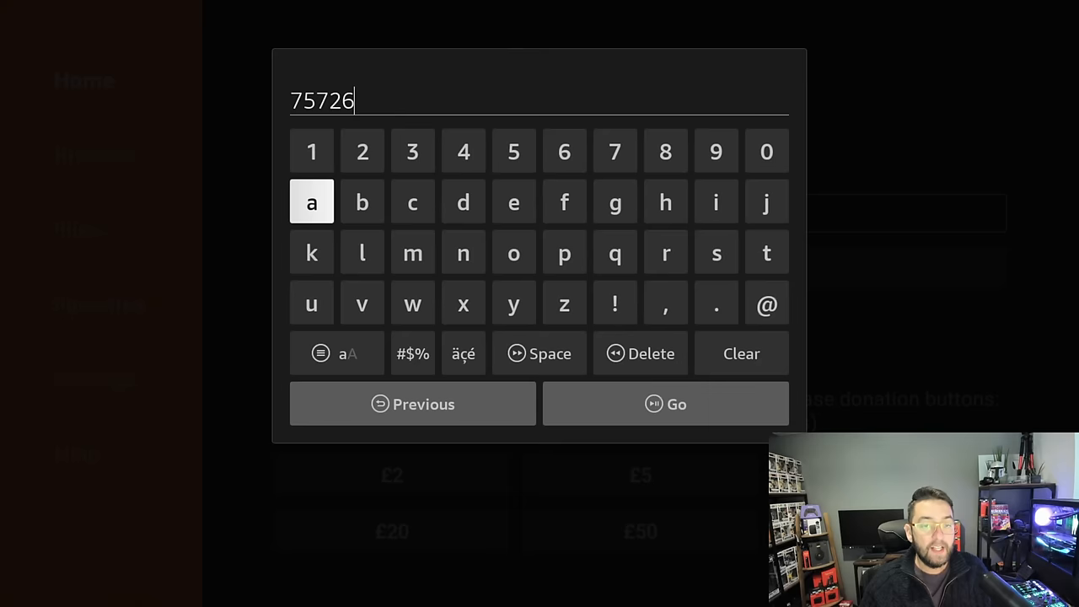
left_click(664, 405)
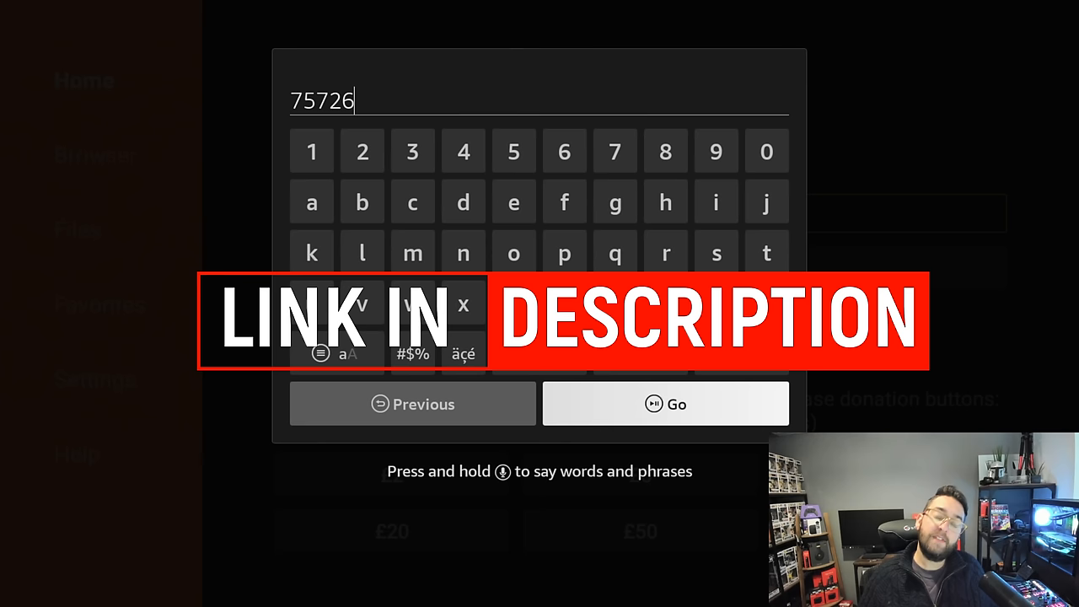
left_click(664, 405)
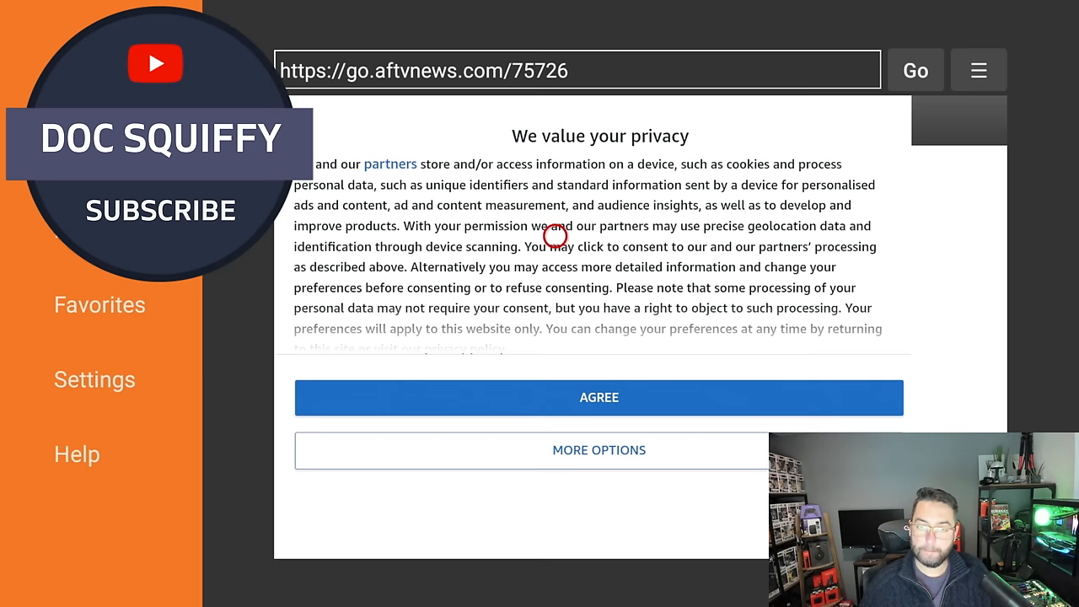
Accept the privacy consent and scroll down docsquiffy.com/downloads to the download links
left_click(600, 398)
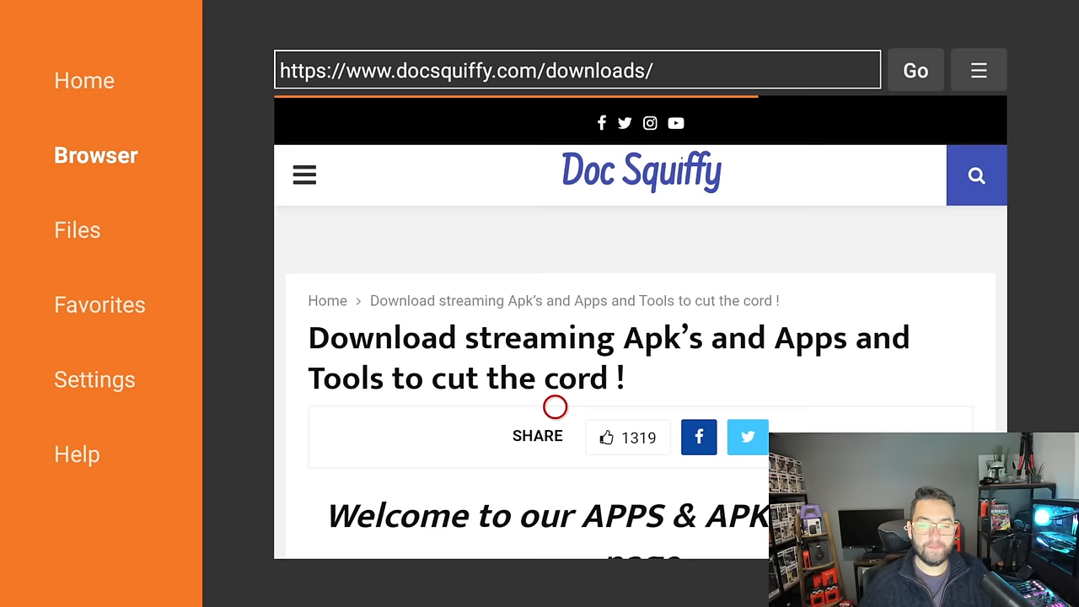
scroll("down", 3)
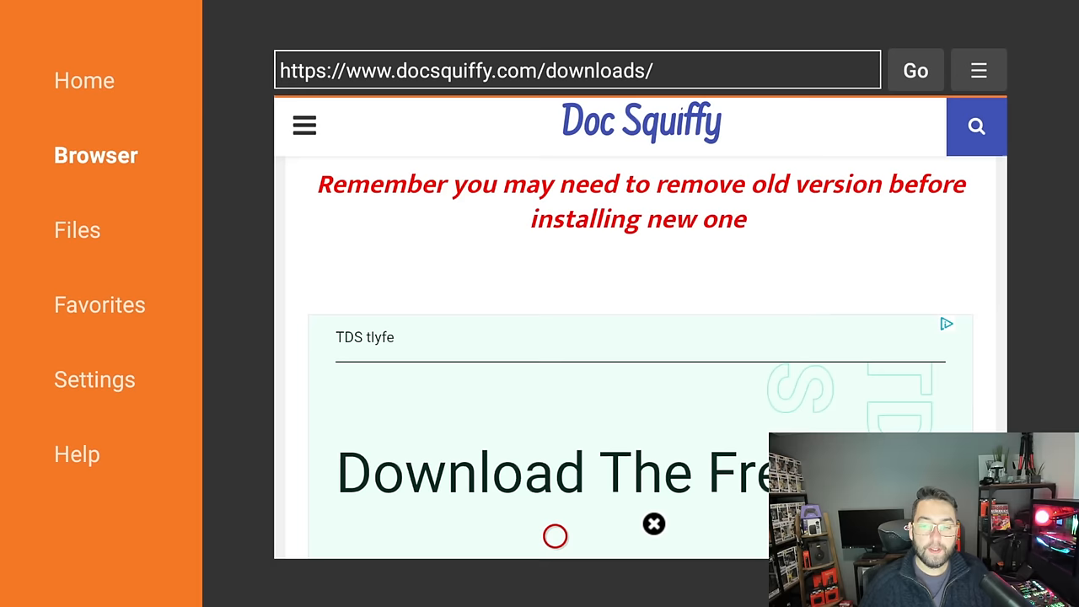
scroll("down", 3)
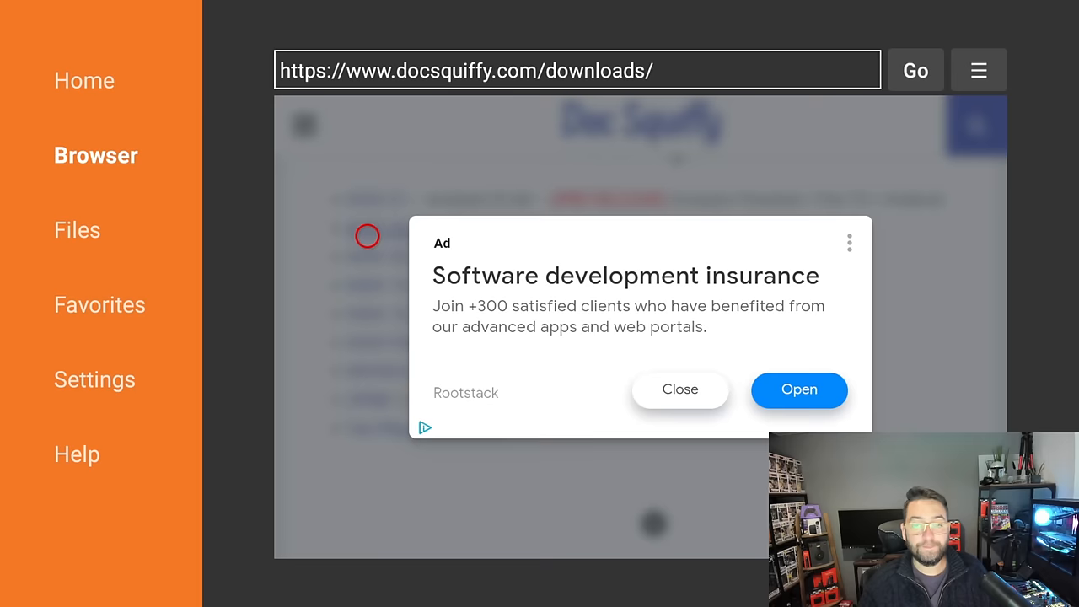
Select the latest Kodi 20 link and start downloading the file
left_click(679, 388)
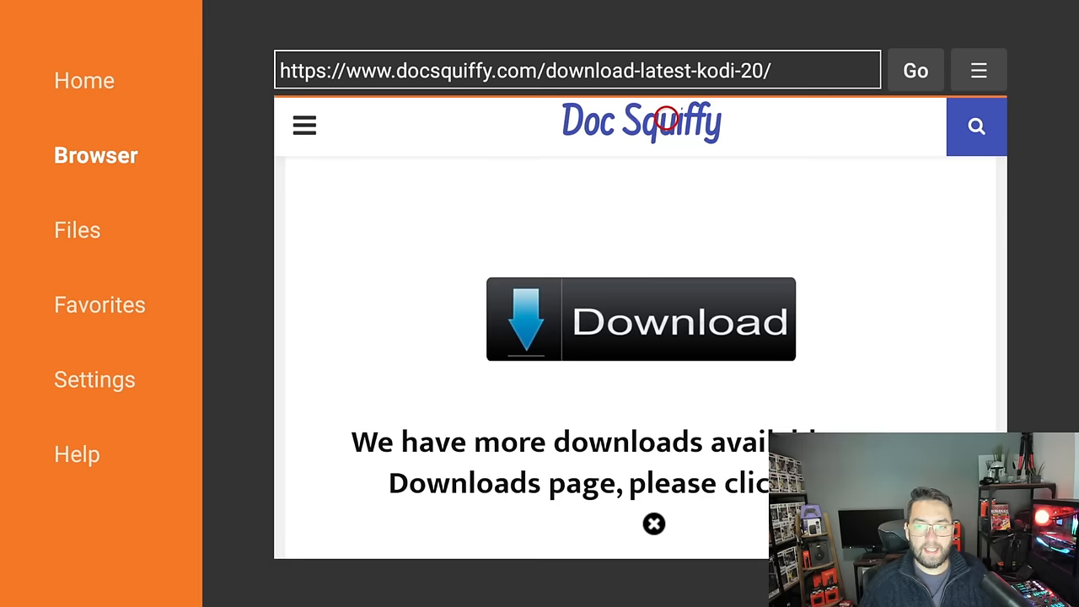
left_click(641, 319)
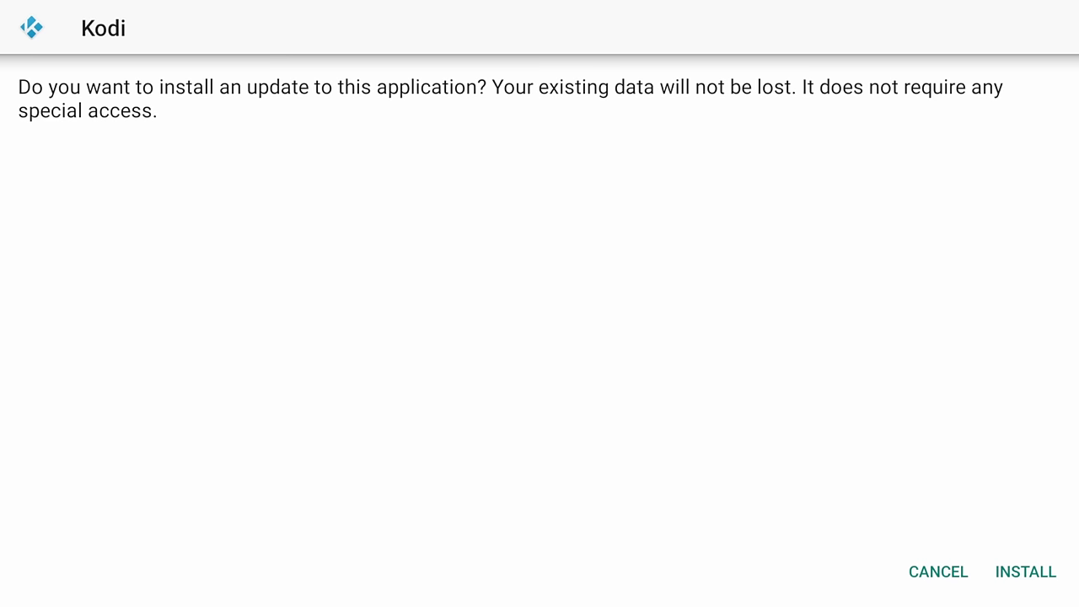
Confirm the update prompt and install the downloaded Kodi 20.2 package
left_click(1025, 572)
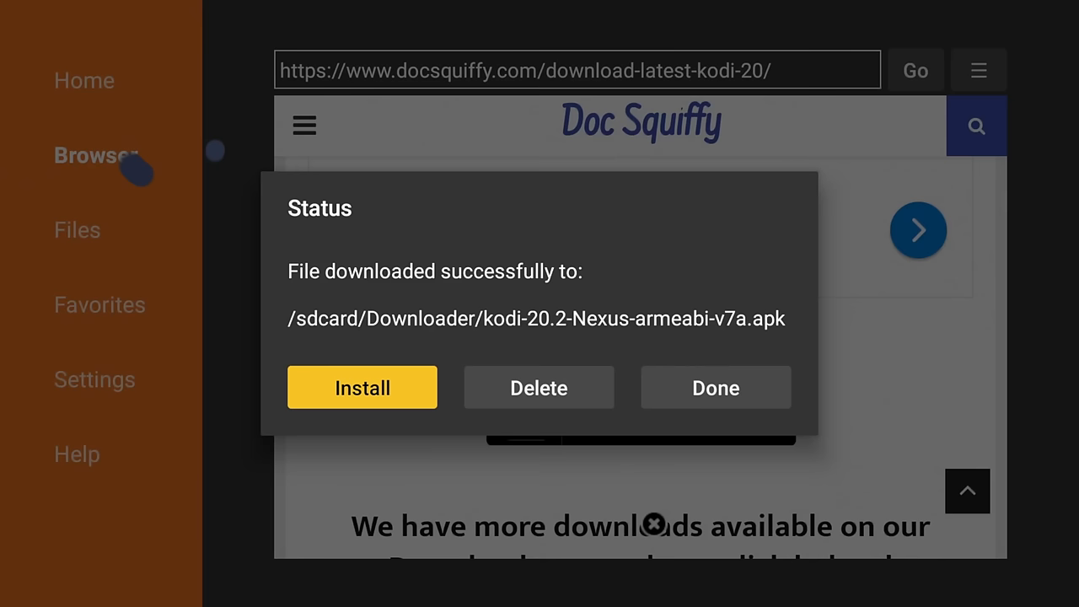
left_click(715, 388)
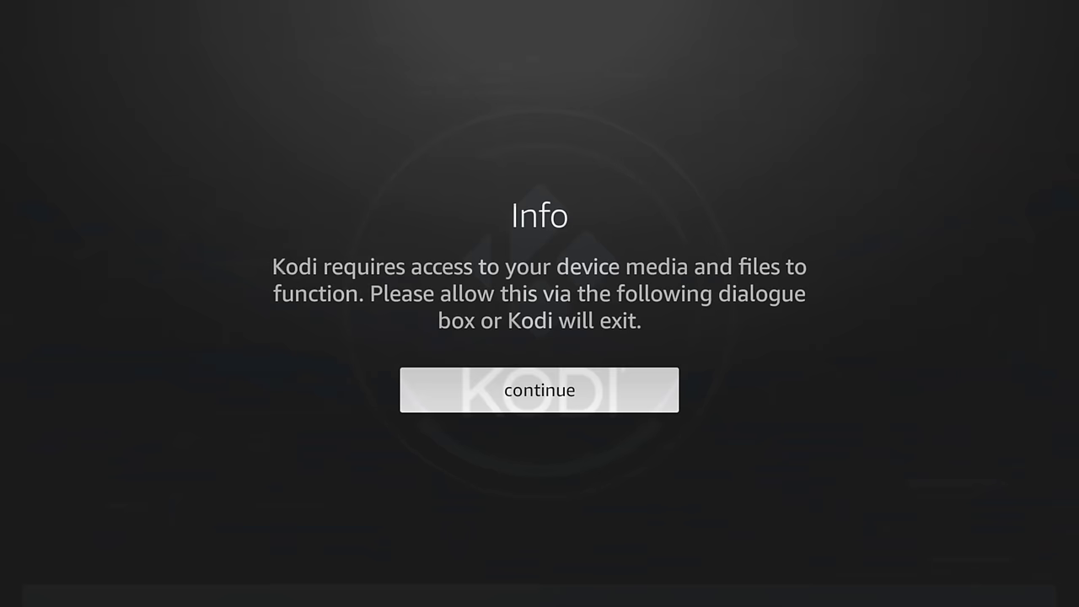
Acknowledge the media-access Info dialog and allow Kodi to record audio
left_click(539, 389)
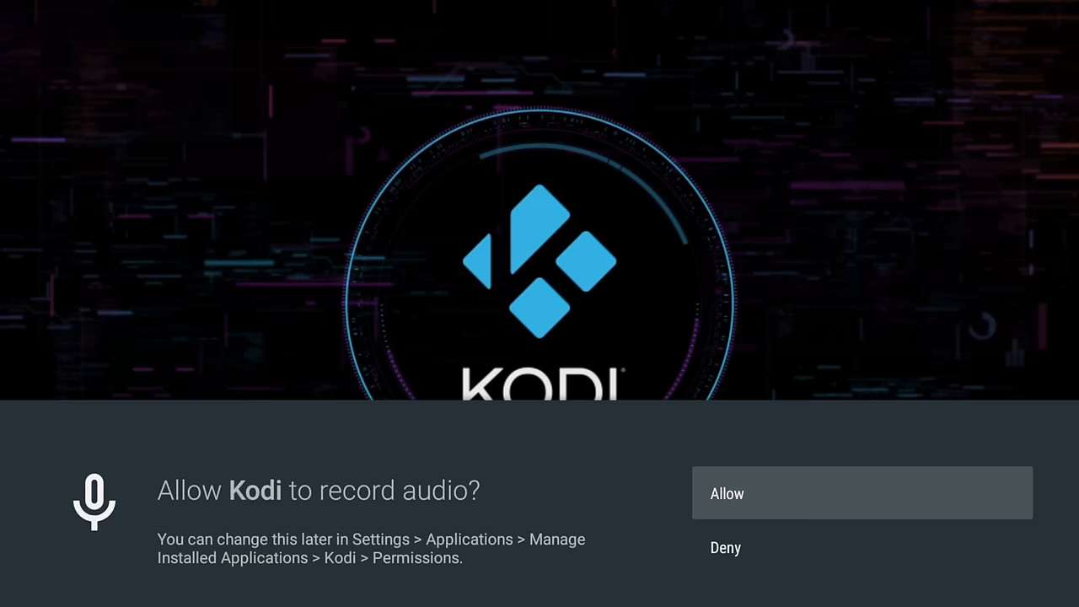
left_click(861, 492)
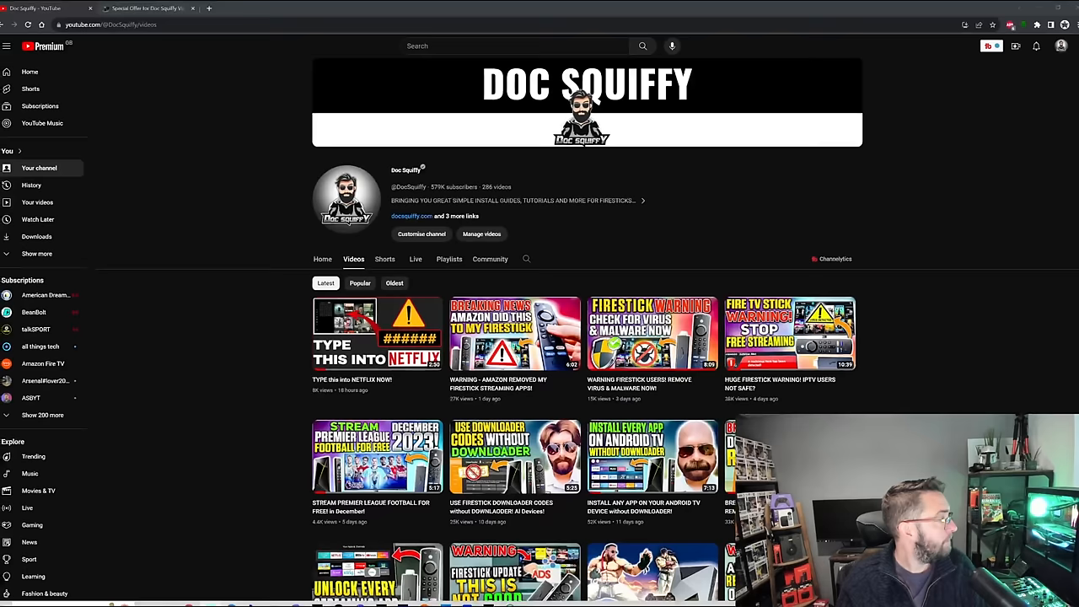
Scroll through the Doc Squiffy channel videos, then switch to the IPVanish Special Offer page
scroll("down", 3)
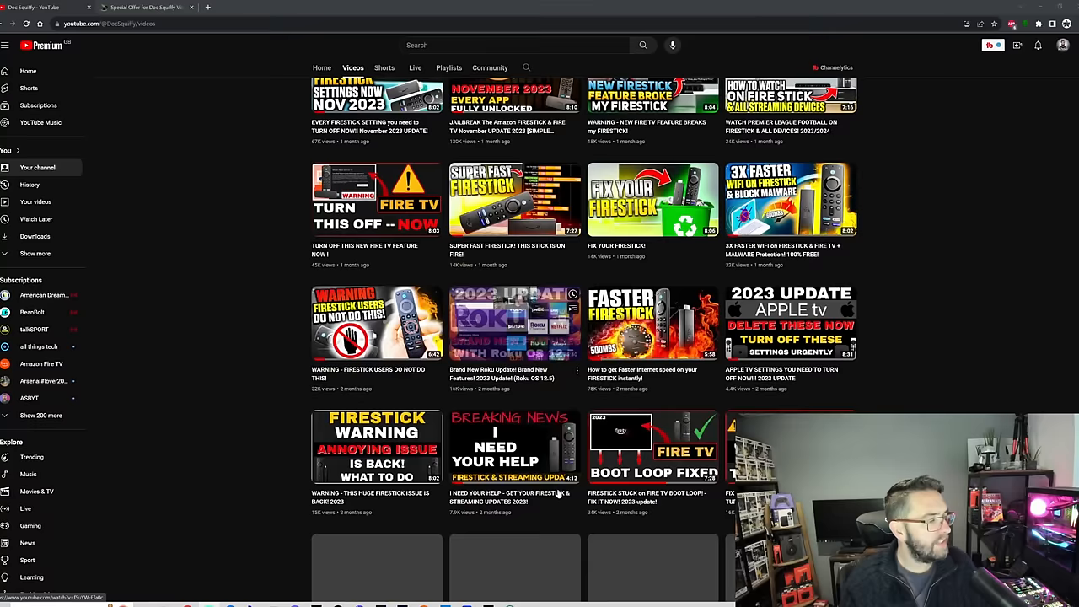
scroll("down", 3)
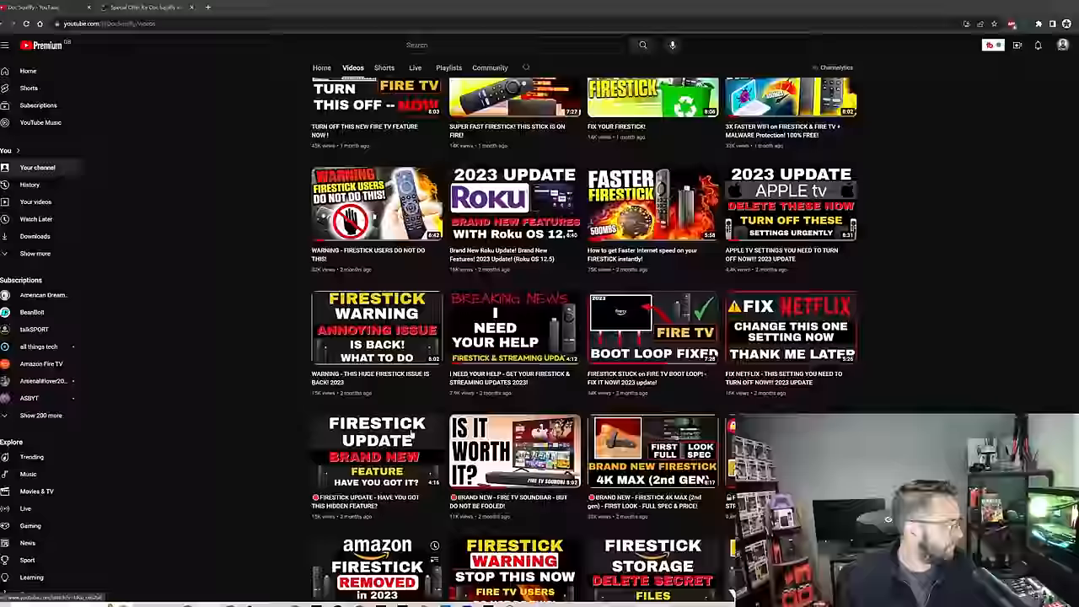
left_click(148, 7)
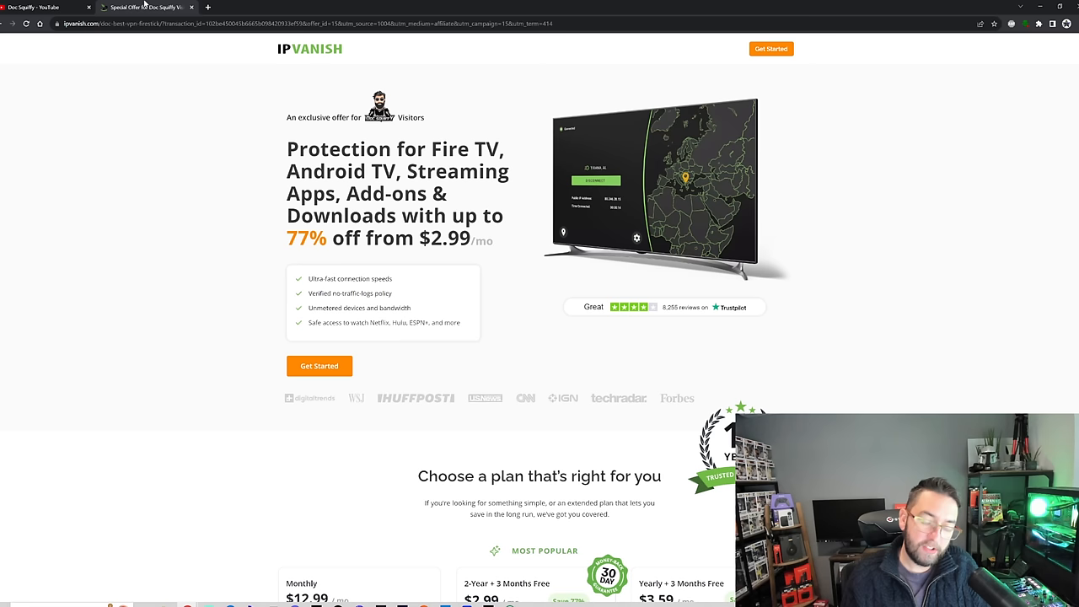
Return from the IPVanish offer to the Doc Squiffy YouTube channel
left_click(42, 7)
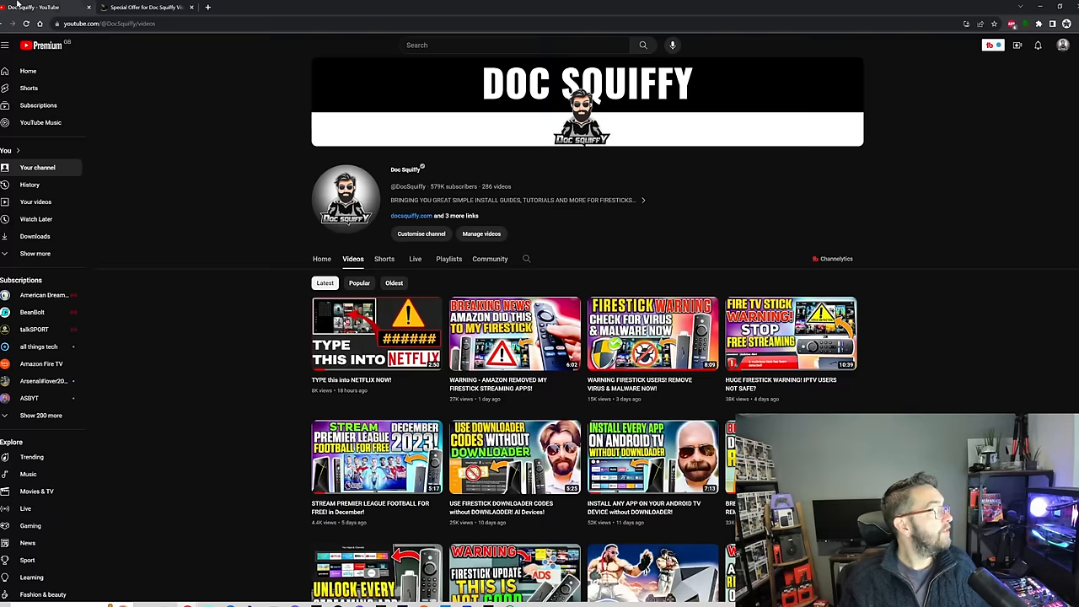